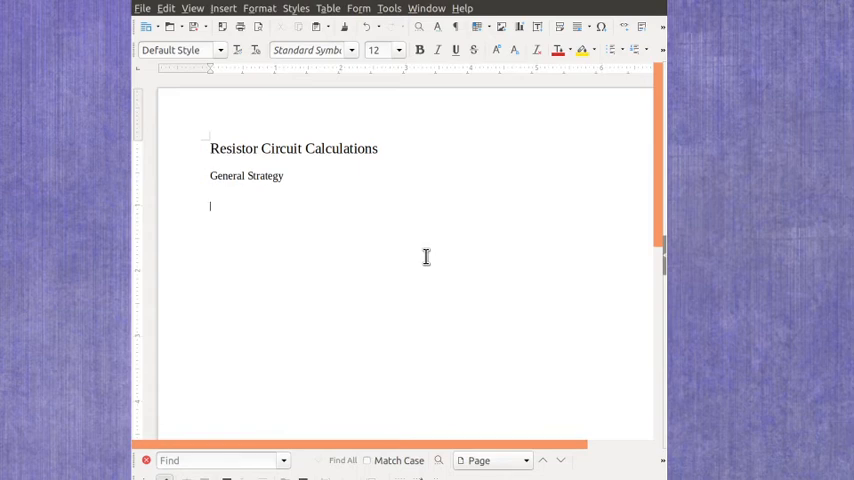
Correct typing errors while entering the R, ΔV and I table entries with subscripts.
key("BackSpace")
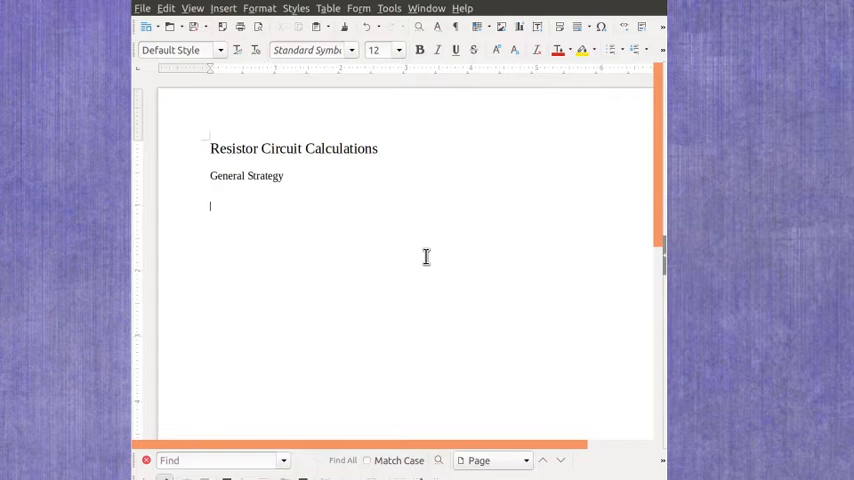
key("BackSpace")
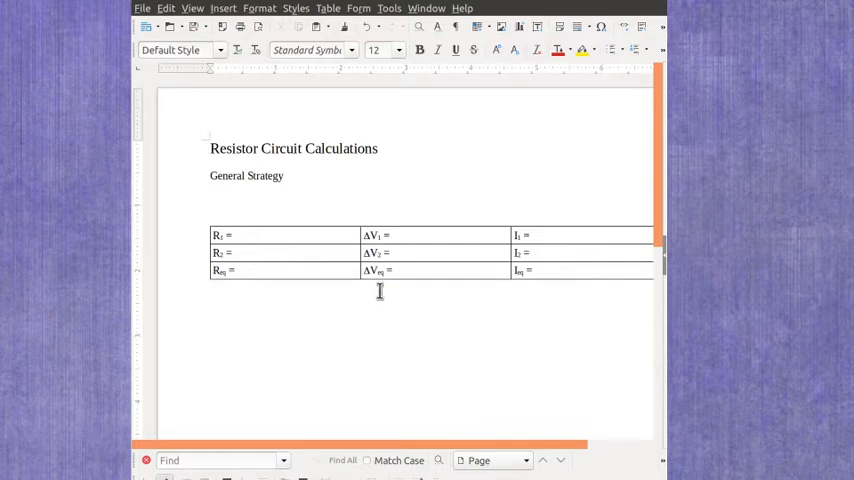
mouse_move(559, 239)
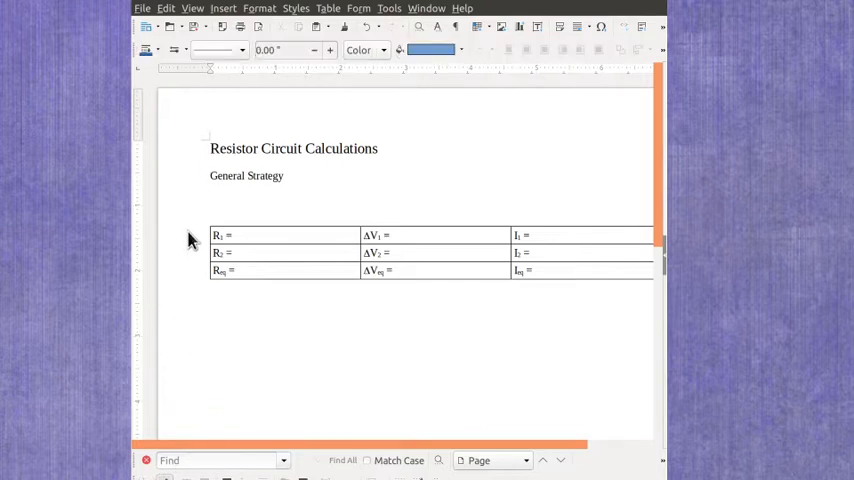
mouse_move(387, 248)
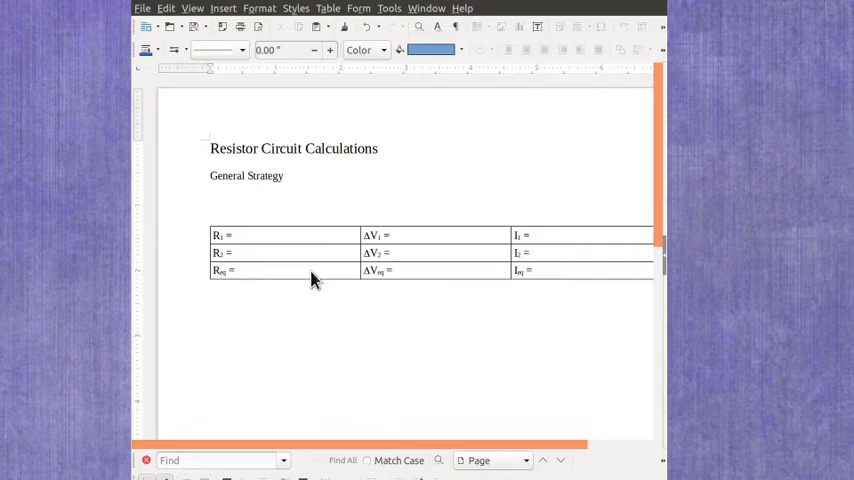
mouse_move(255, 282)
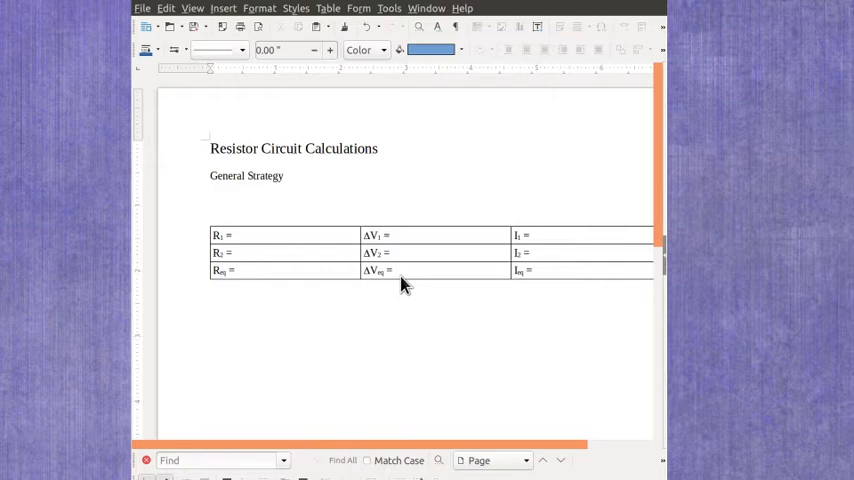
mouse_move(557, 276)
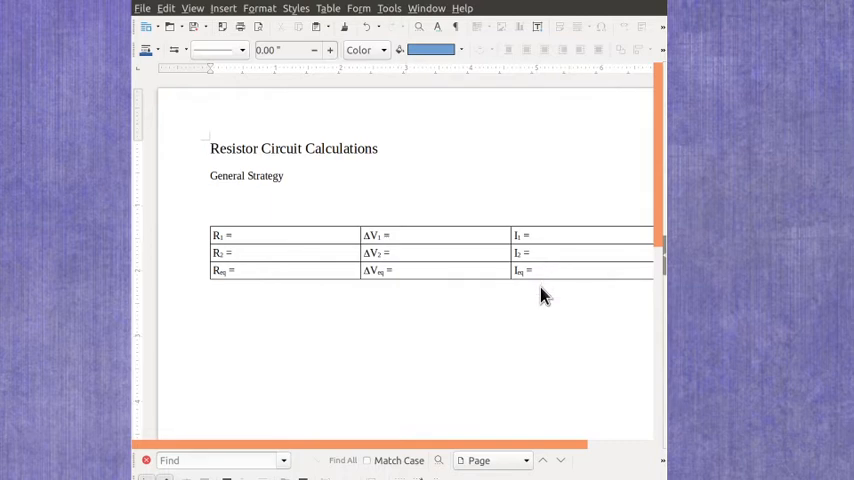
mouse_move(544, 307)
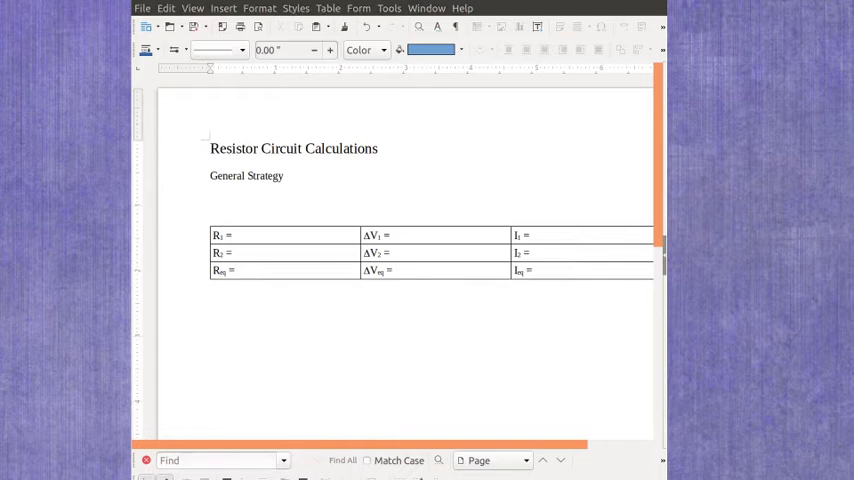
mouse_move(575, 352)
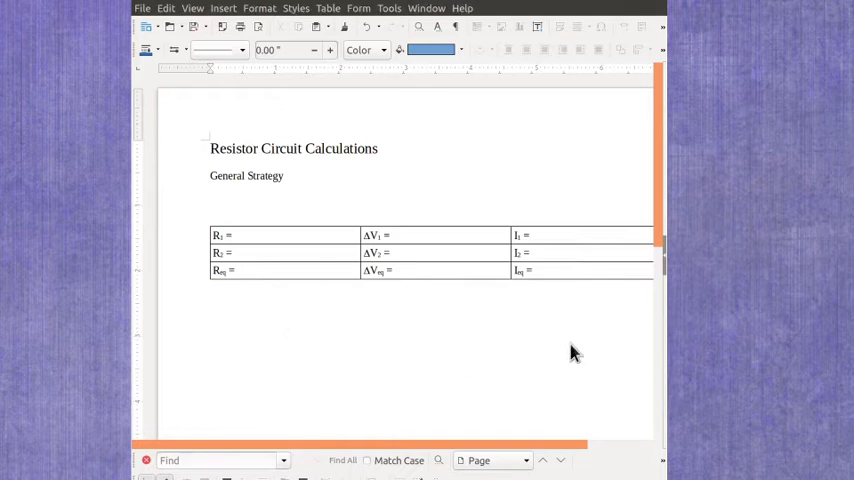
mouse_move(336, 318)
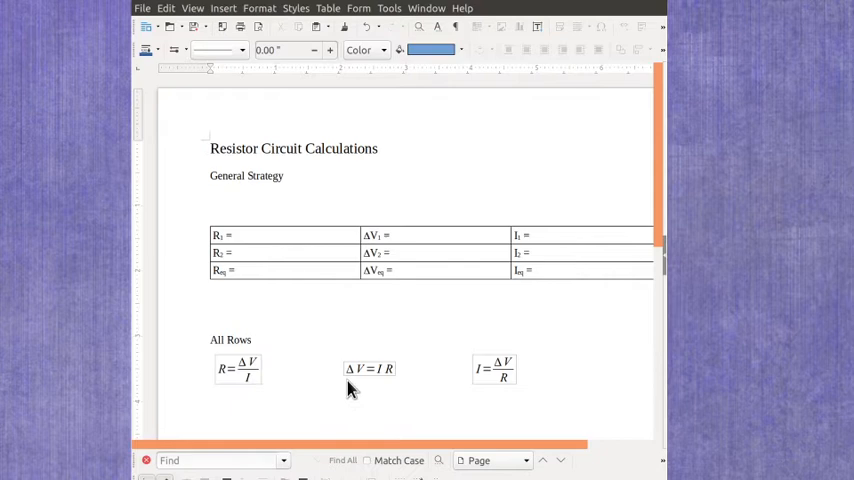
mouse_move(388, 386)
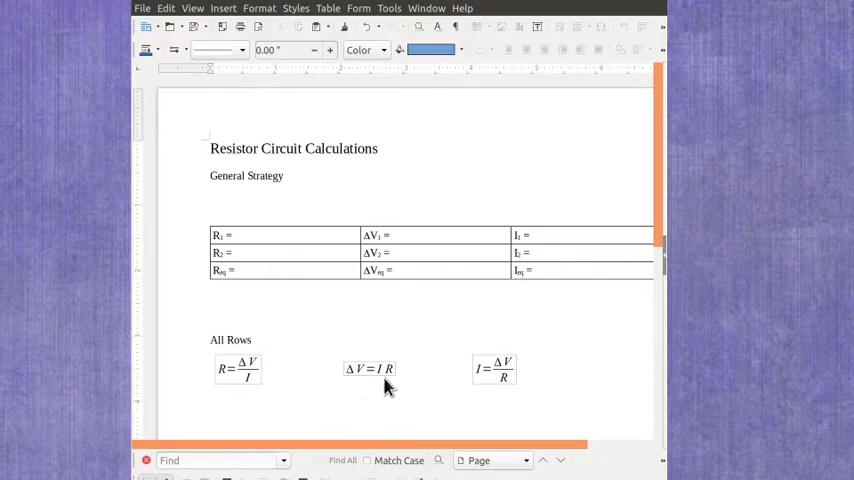
mouse_move(444, 395)
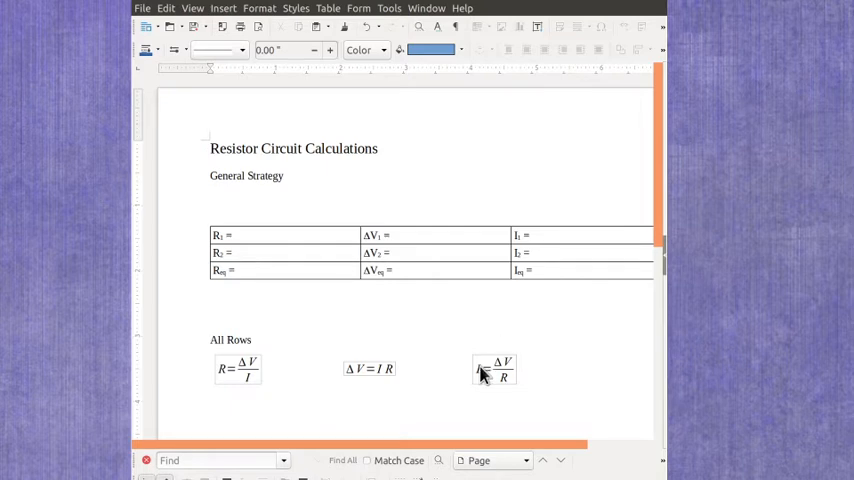
mouse_move(552, 382)
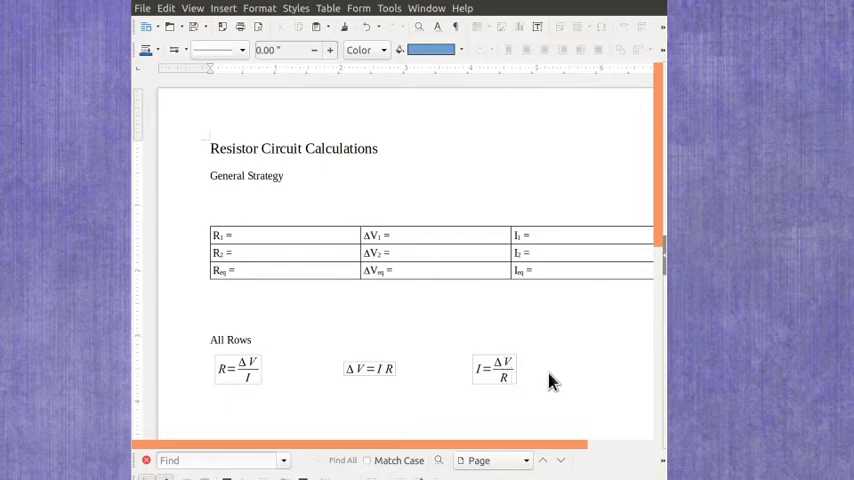
mouse_move(273, 260)
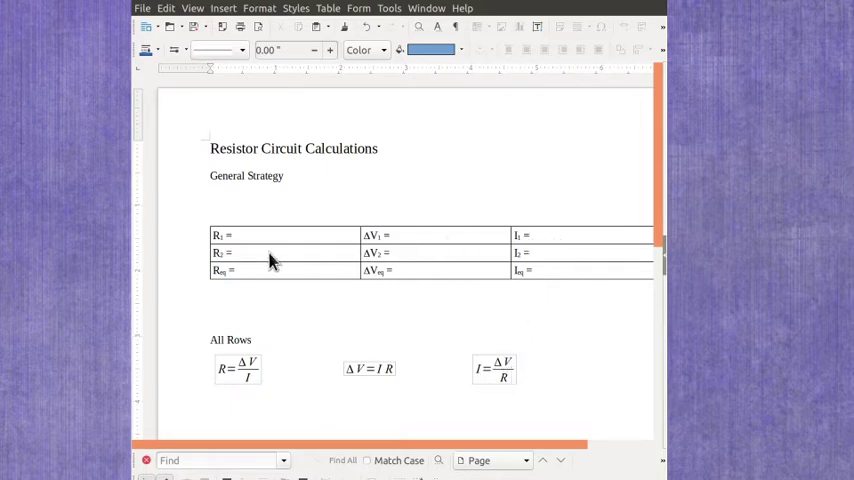
mouse_move(387, 403)
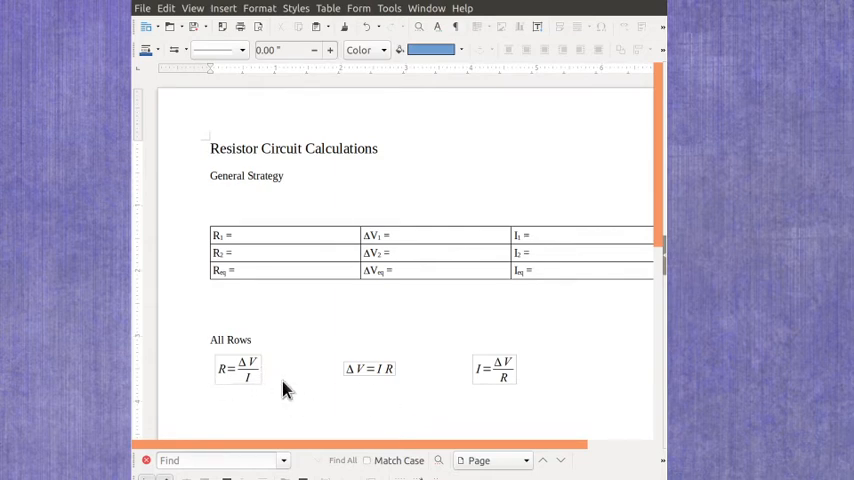
mouse_move(389, 305)
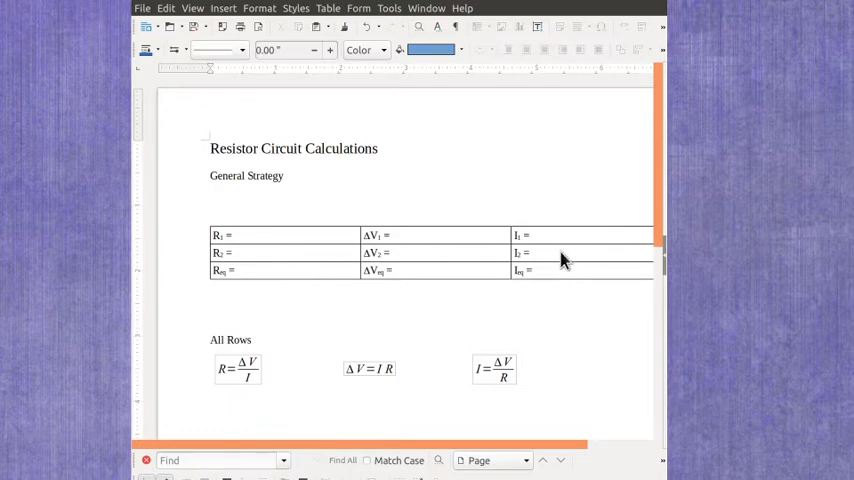
mouse_move(459, 401)
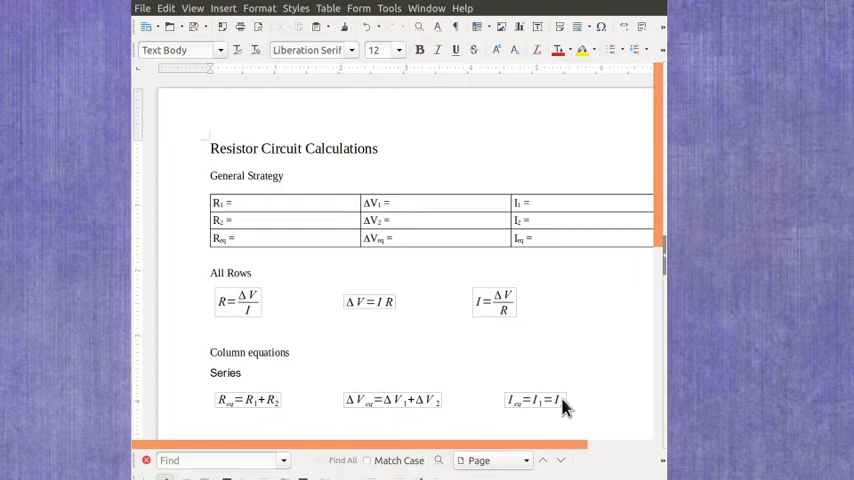
Edit the copied voltage formula into the parallel form ΔVeq = ΔV1 = ΔV2.
scroll("down", 3)
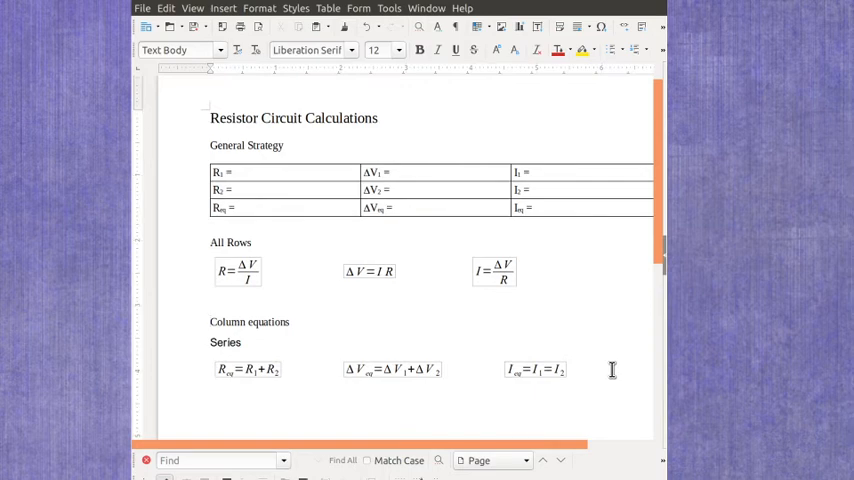
scroll("down", 3)
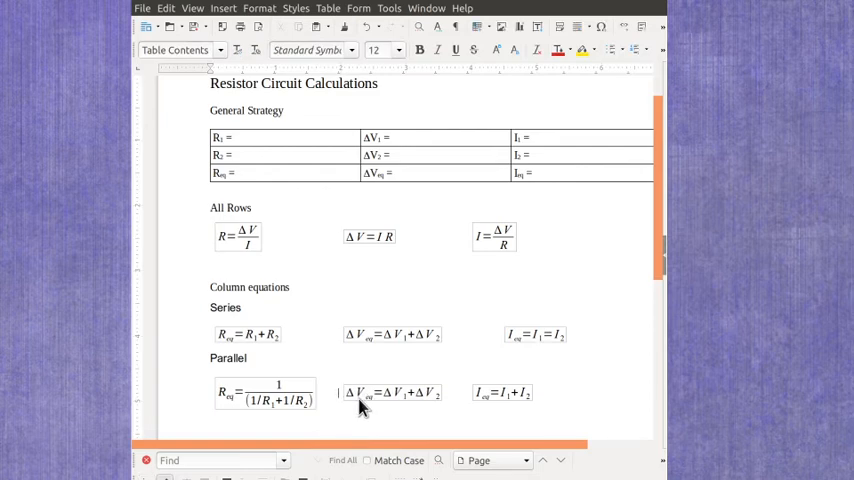
double_click(391, 392)
type("=")
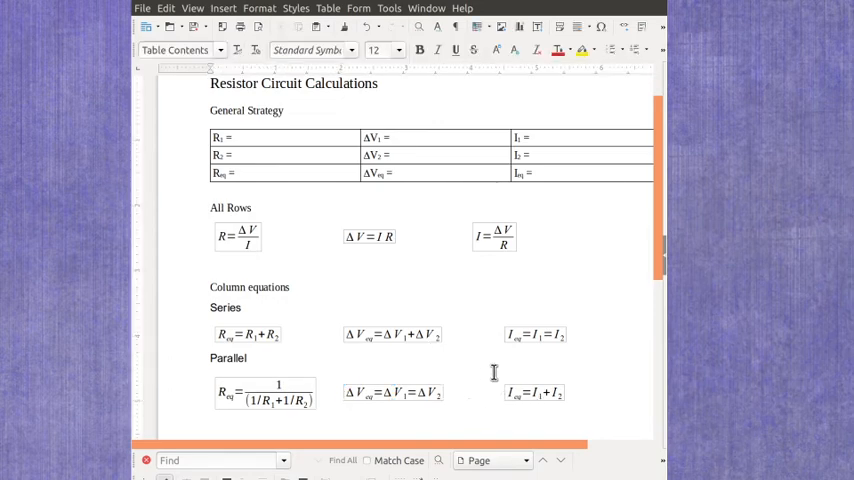
mouse_move(577, 334)
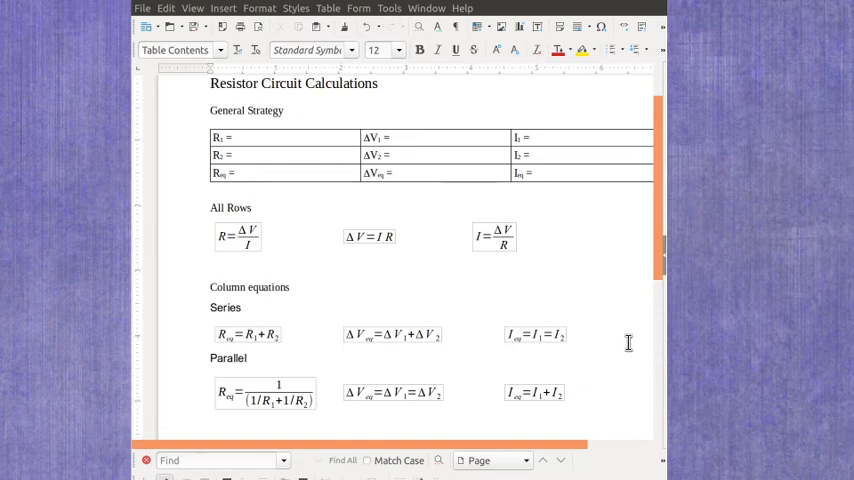
left_click(461, 392)
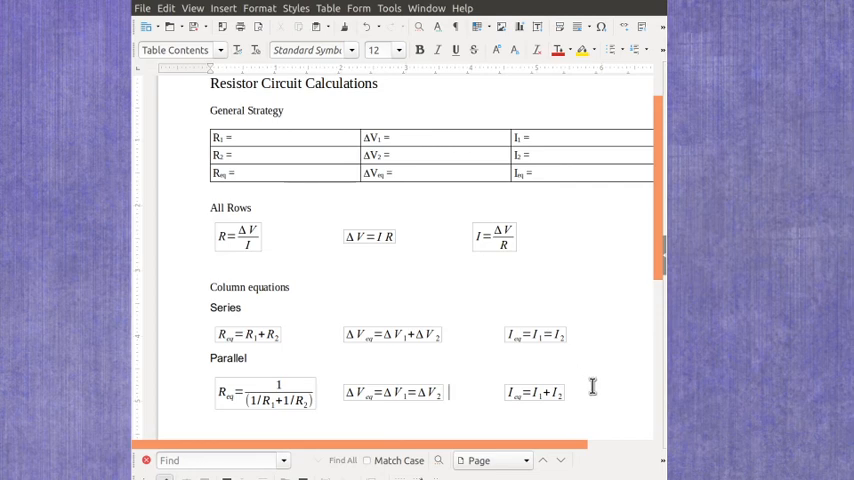
mouse_move(596, 386)
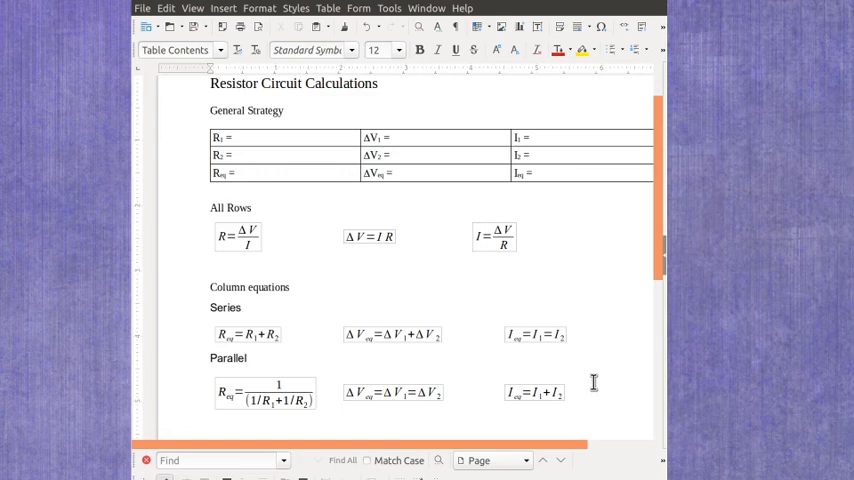
scroll("up", 3)
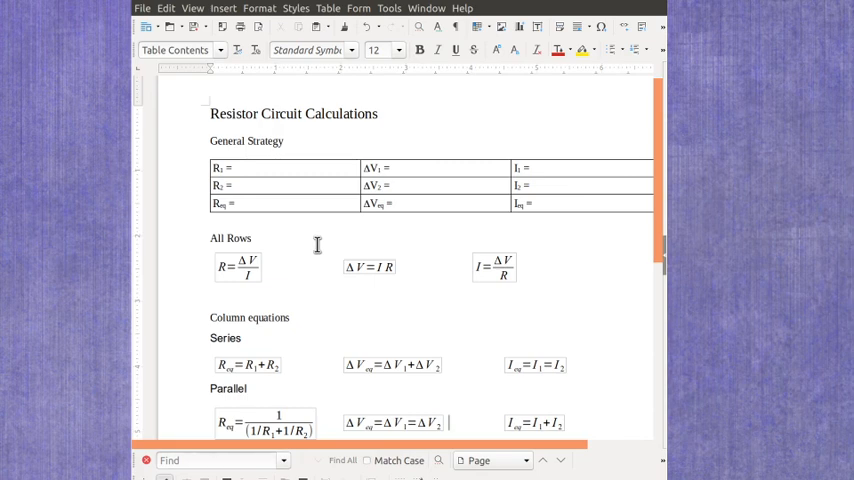
mouse_move(225, 225)
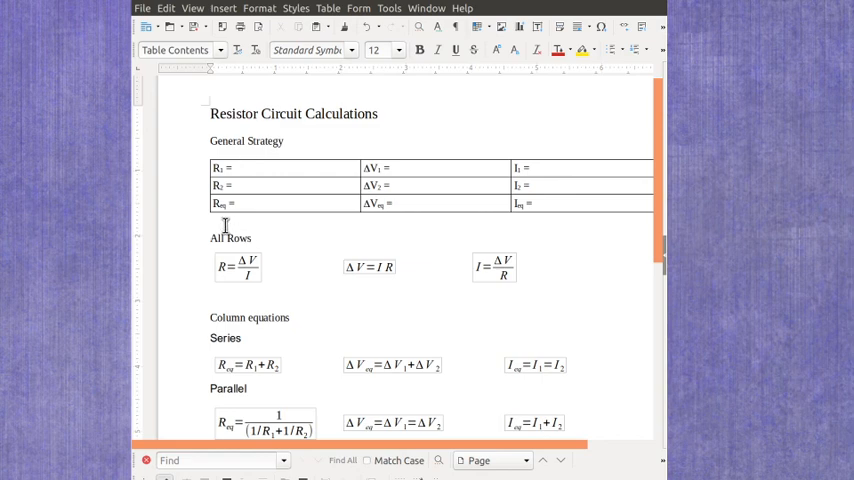